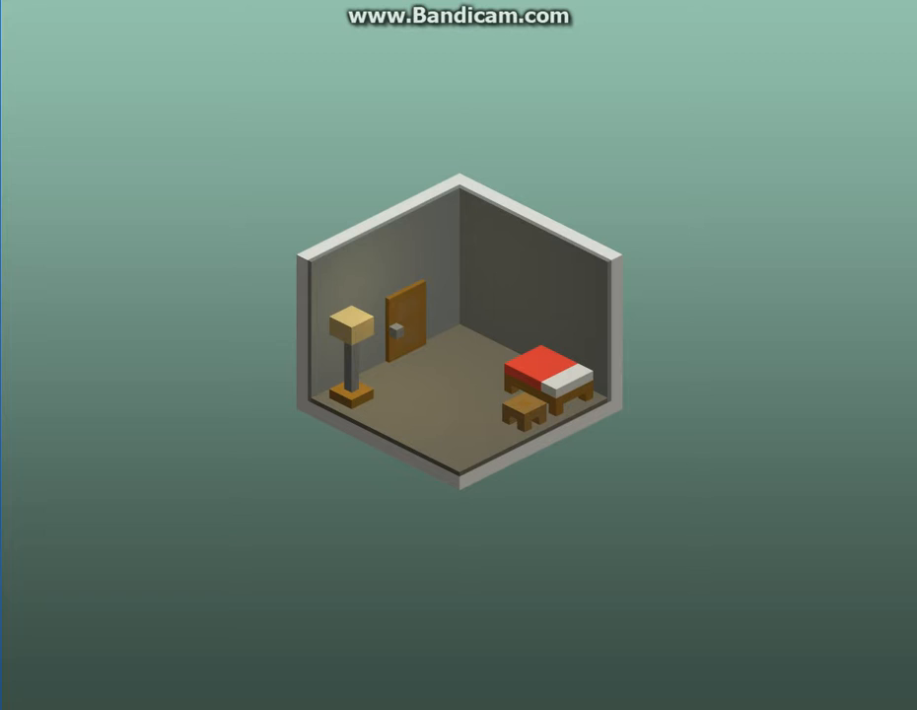
Interact with the bedroom to find the exit and advance to room 2
{"action": "left_click", "coordinate": [410, 332]}
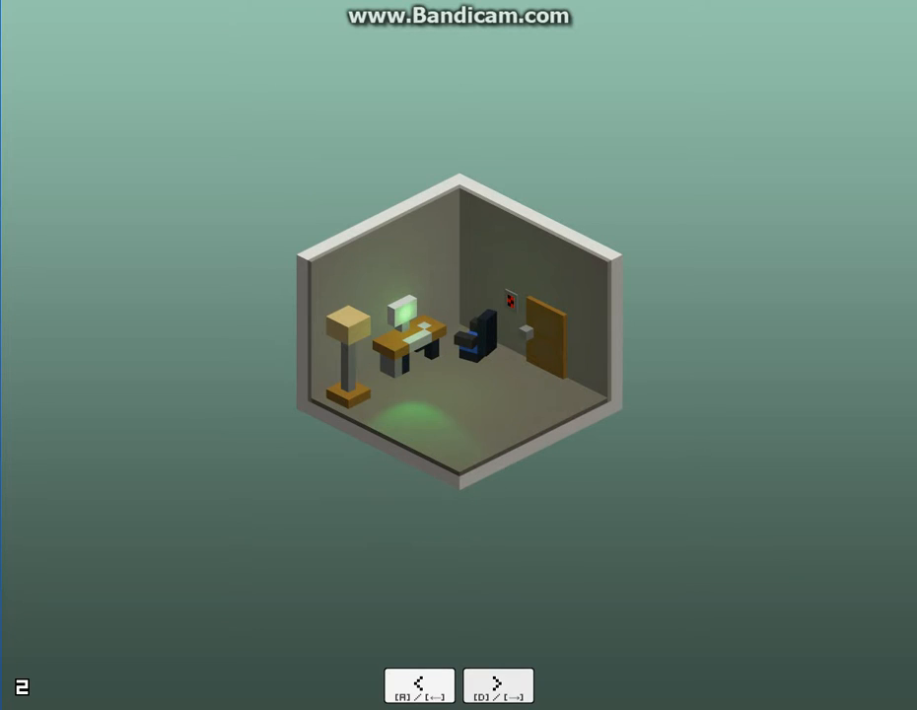
Enter the code on the door's number keypad and go through the unlocked door into room 3
{"action": "left_click", "coordinate": [497, 685]}
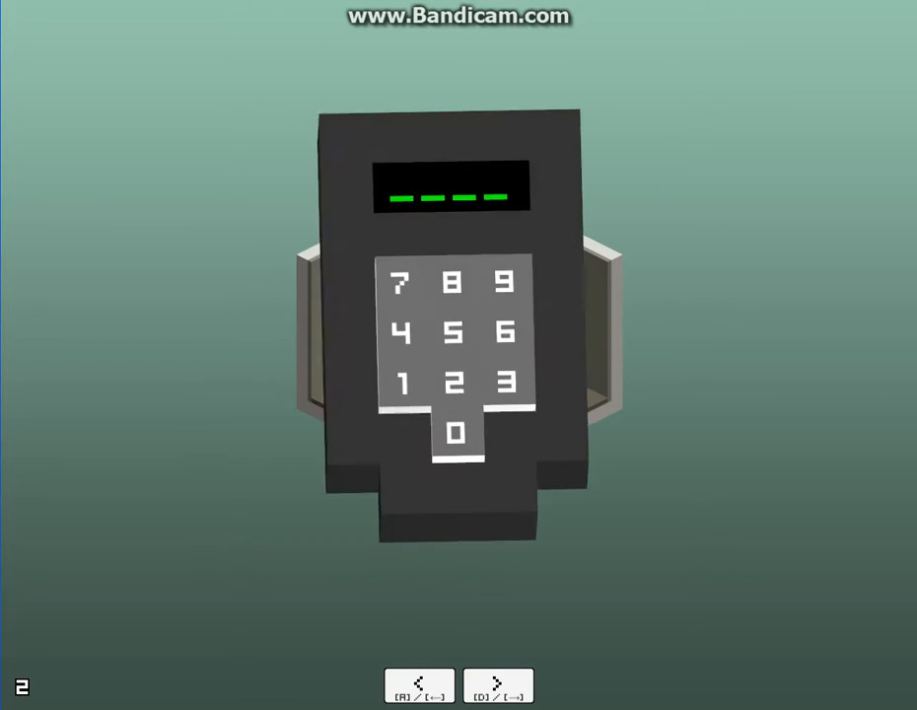
{"action": "left_click", "coordinate": [454, 331]}
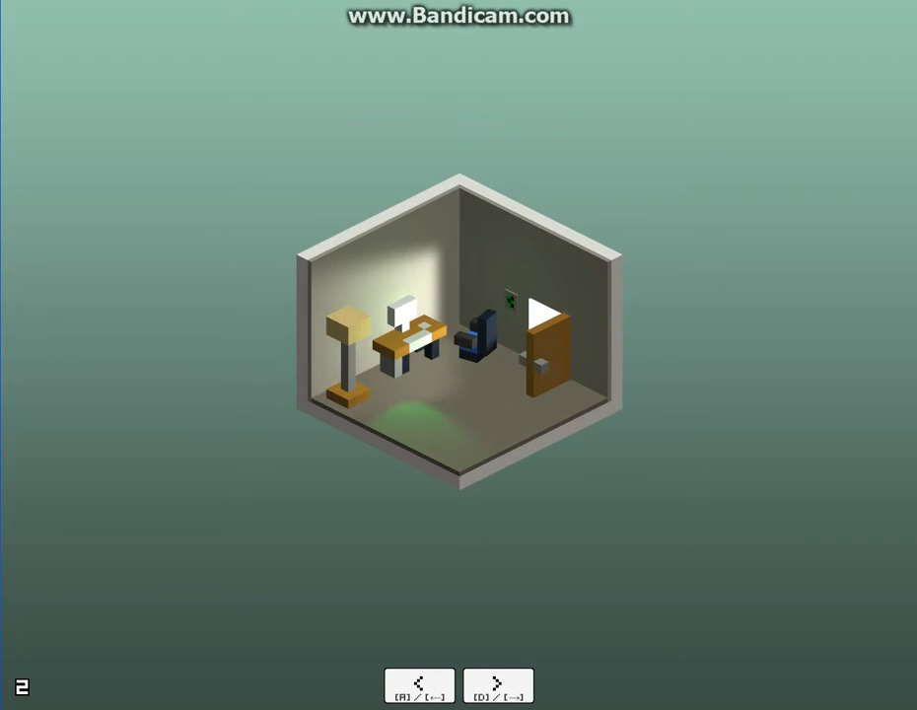
{"action": "left_click", "coordinate": [497, 684]}
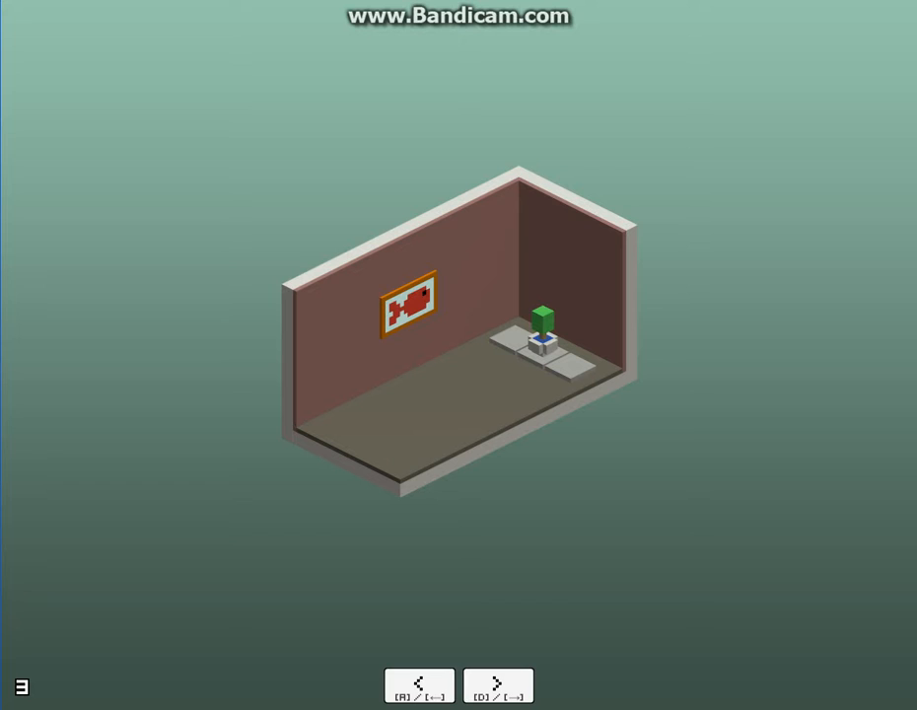
Interact with the fish picture and plant in room 3 to advance to room 4
{"action": "left_click", "coordinate": [497, 684]}
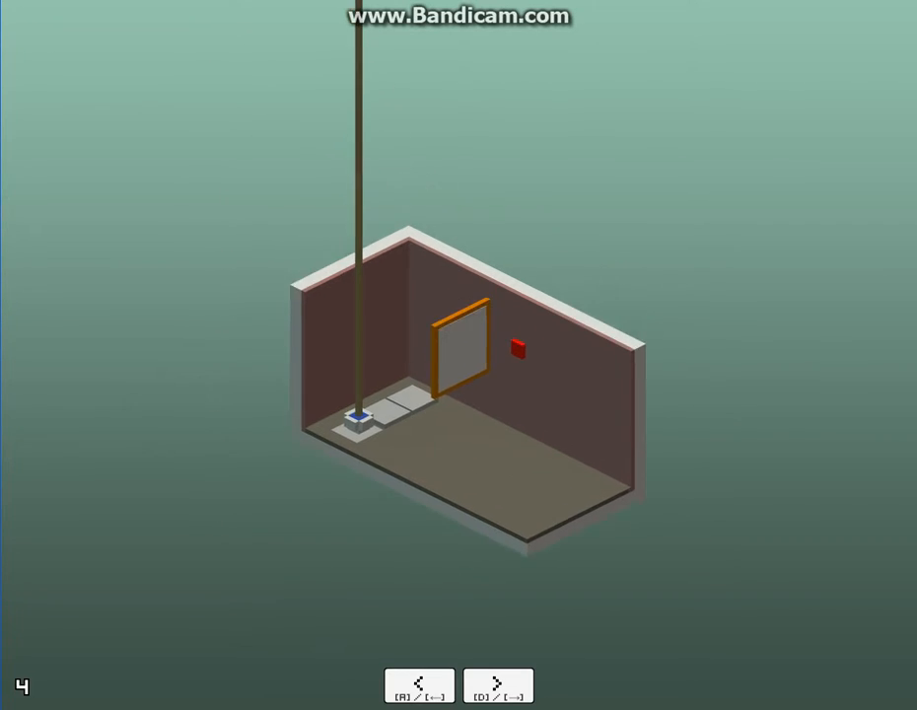
Rotate room 4 to reveal the kitchen side with the fridge, counter and hanging rope
{"action": "left_click", "coordinate": [497, 683]}
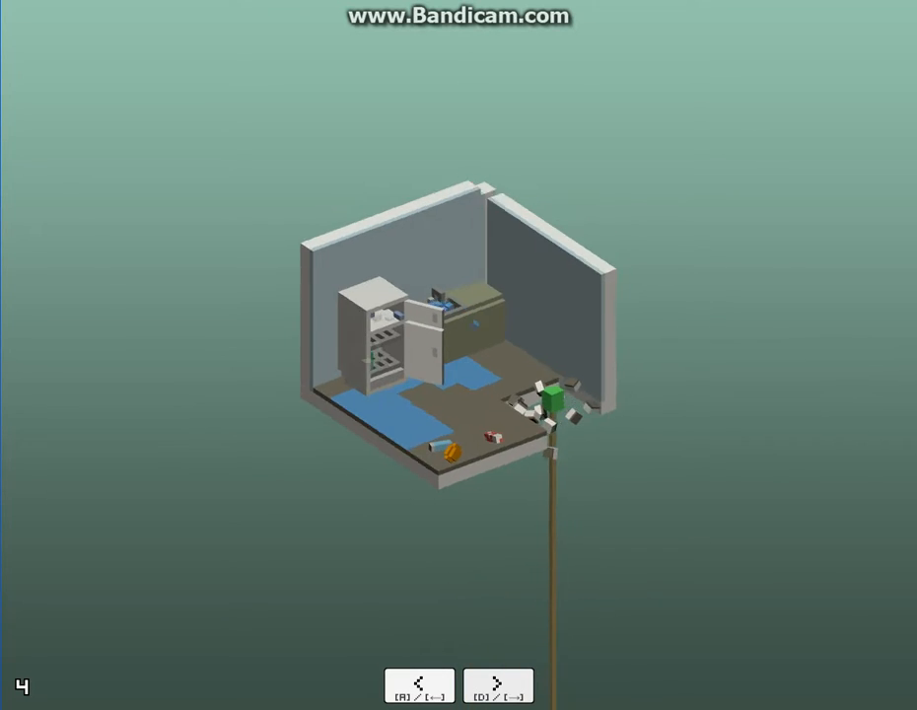
{"action": "left_click", "coordinate": [497, 684]}
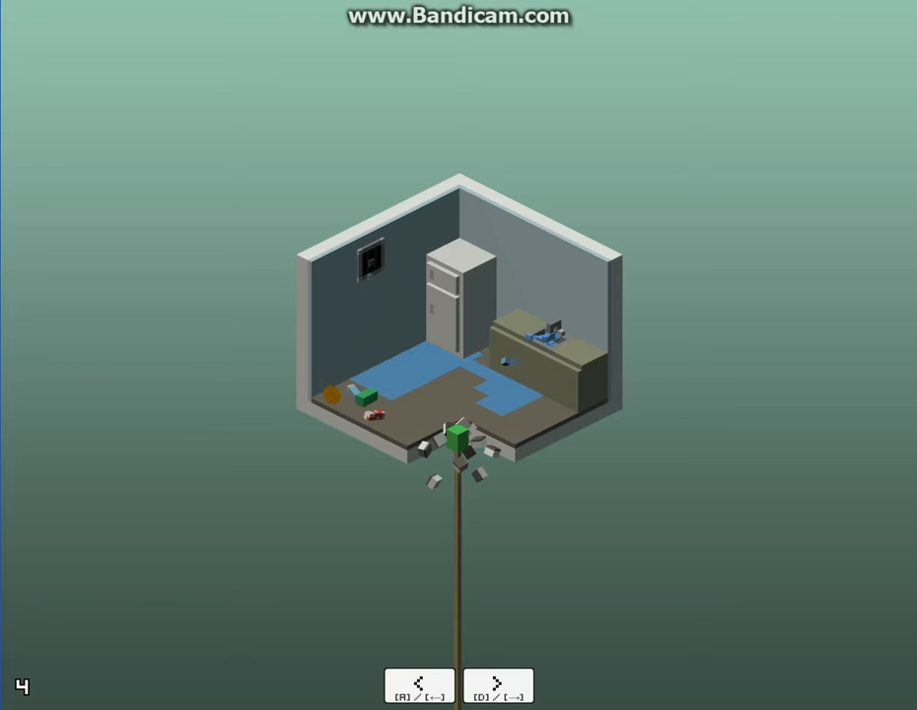
{"action": "left_click", "coordinate": [497, 685]}
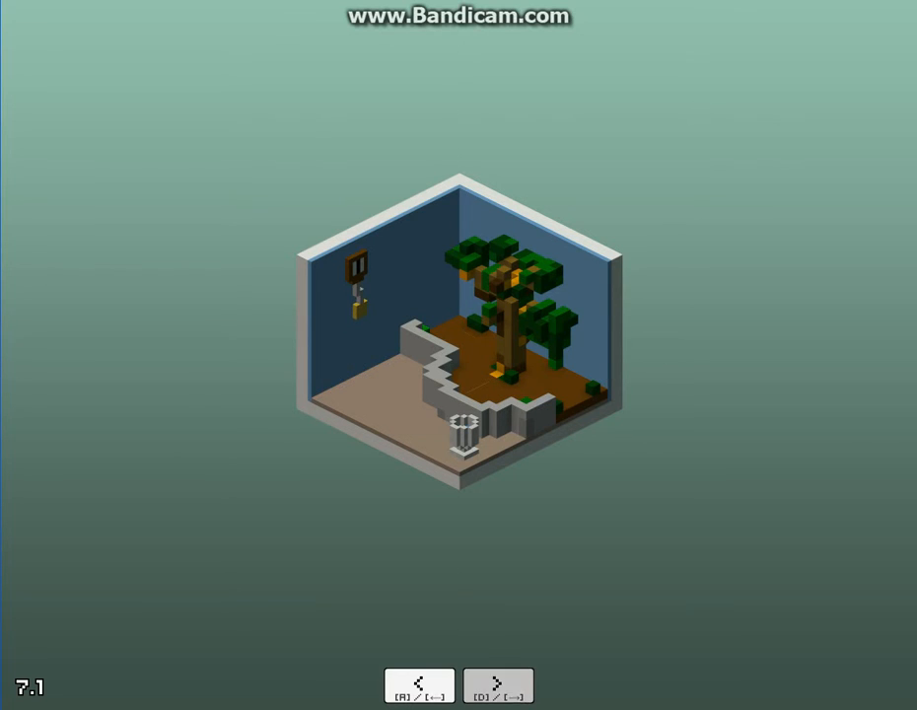
Go through the open doorway in room 7 into the 7.2 machine room with the four tanks
{"action": "left_click", "coordinate": [497, 686]}
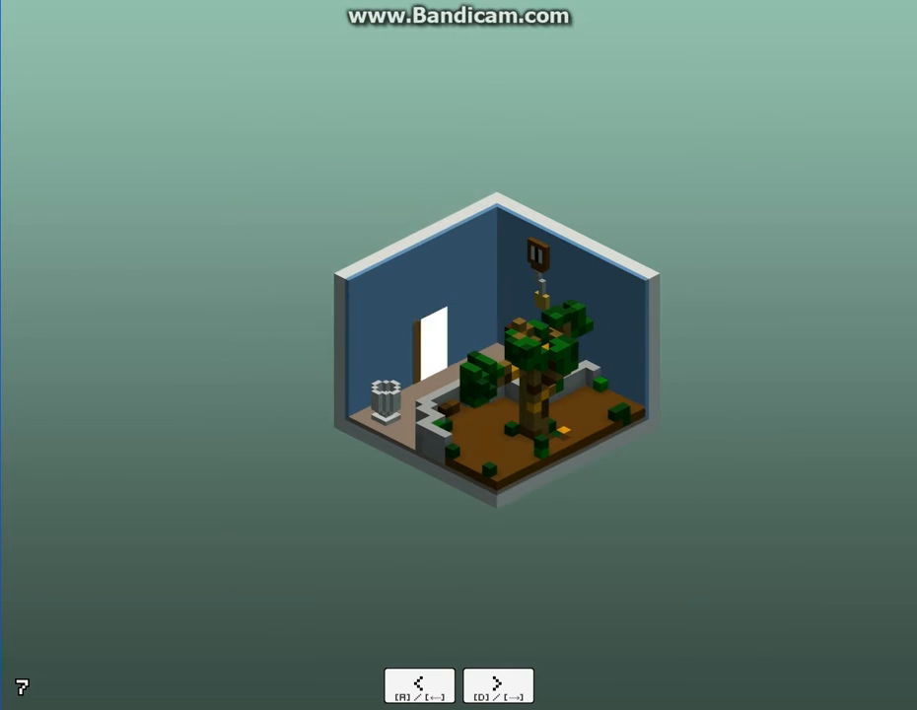
{"action": "left_click", "coordinate": [496, 685]}
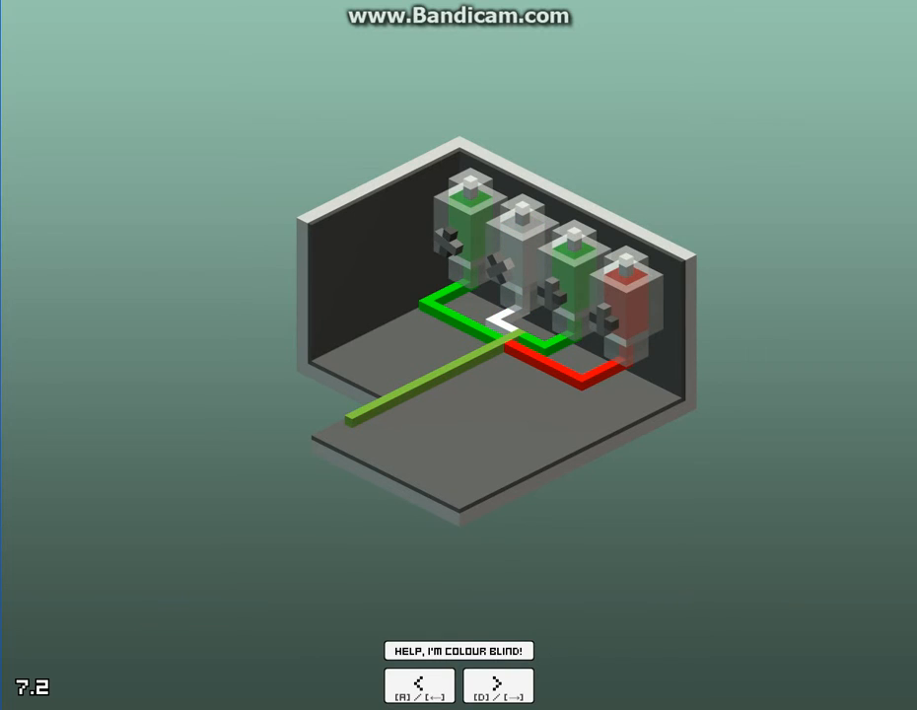
{"action": "left_click", "coordinate": [454, 650]}
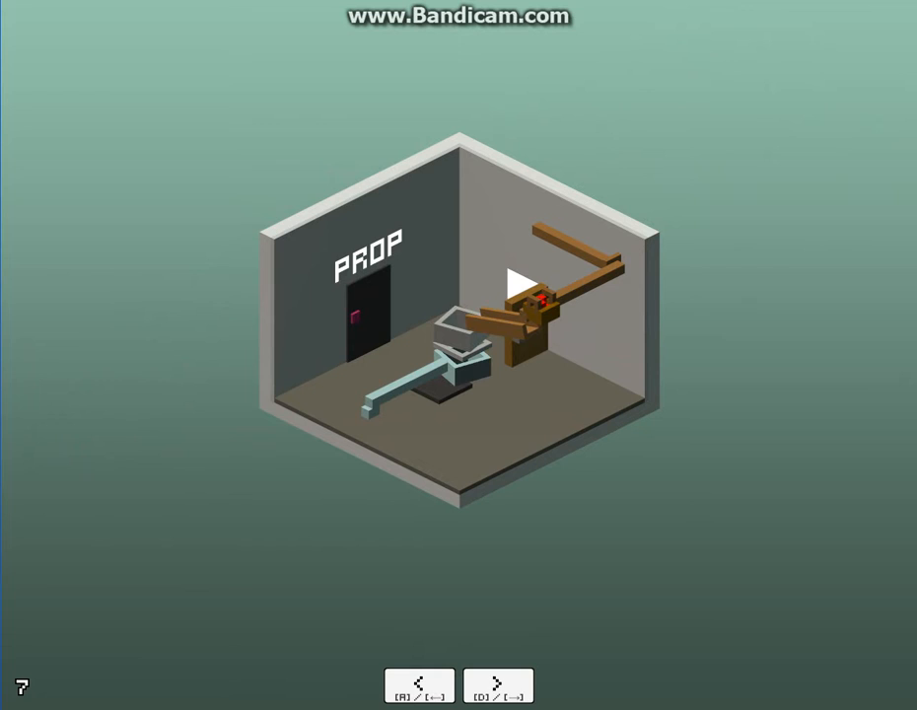
Turn the level 7 room to its other side and enter the 7.2 machine room
{"action": "left_click", "coordinate": [497, 685]}
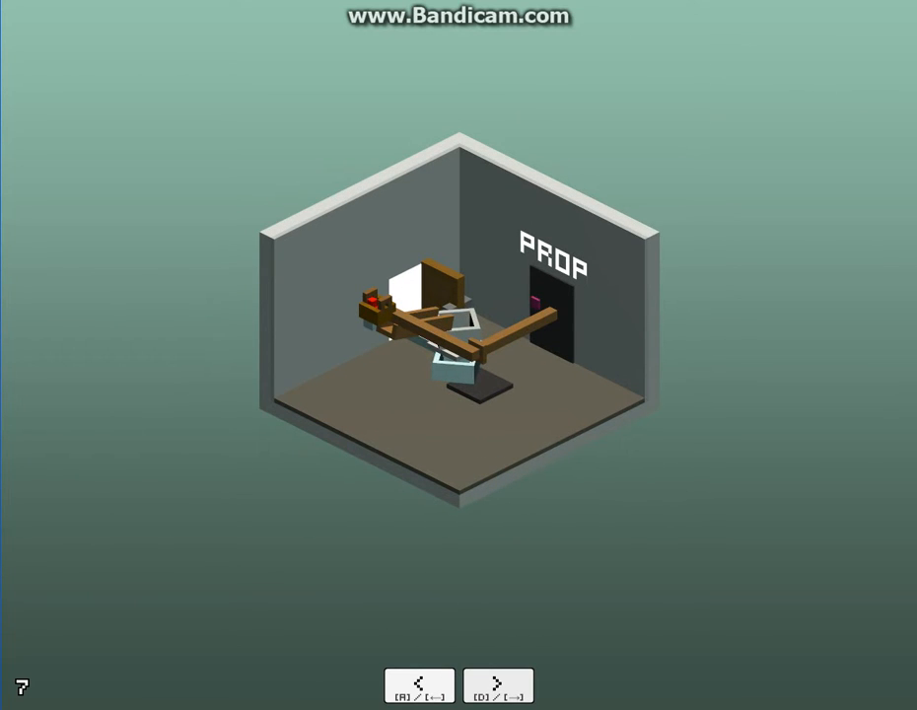
{"action": "left_click", "coordinate": [497, 685]}
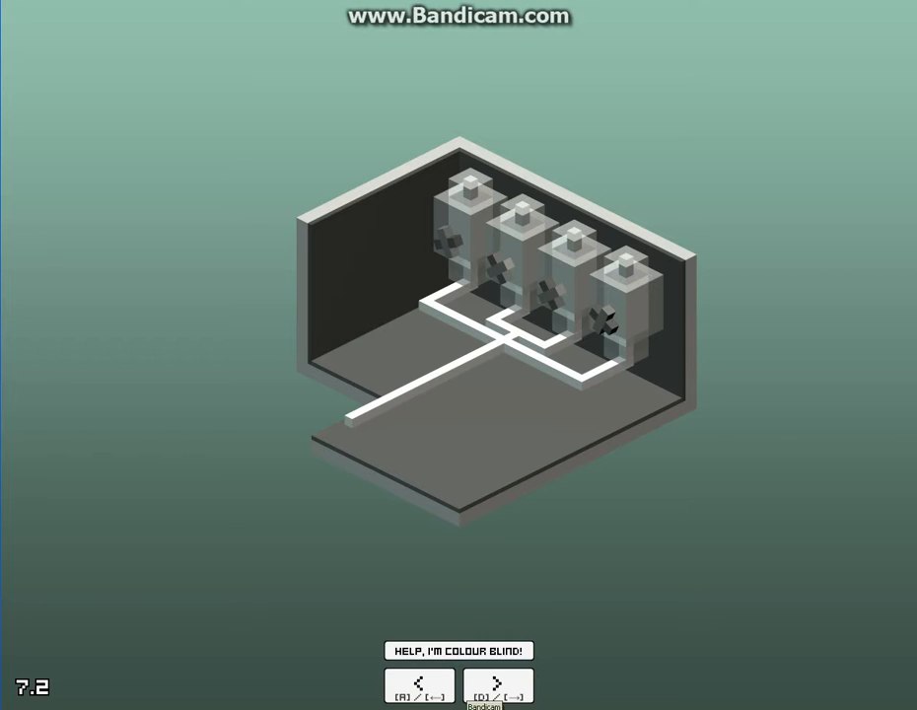
Return to room 7 and rotate it between the PROP wall and its other sides to inspect the magenta pipe arm
{"action": "left_click", "coordinate": [497, 682]}
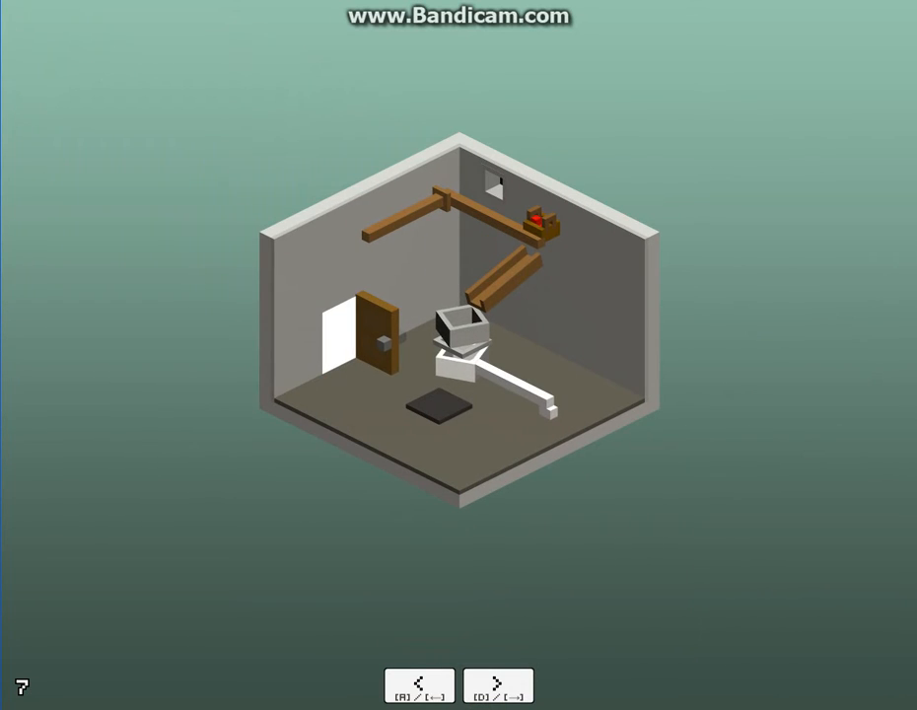
{"action": "left_click", "coordinate": [497, 684]}
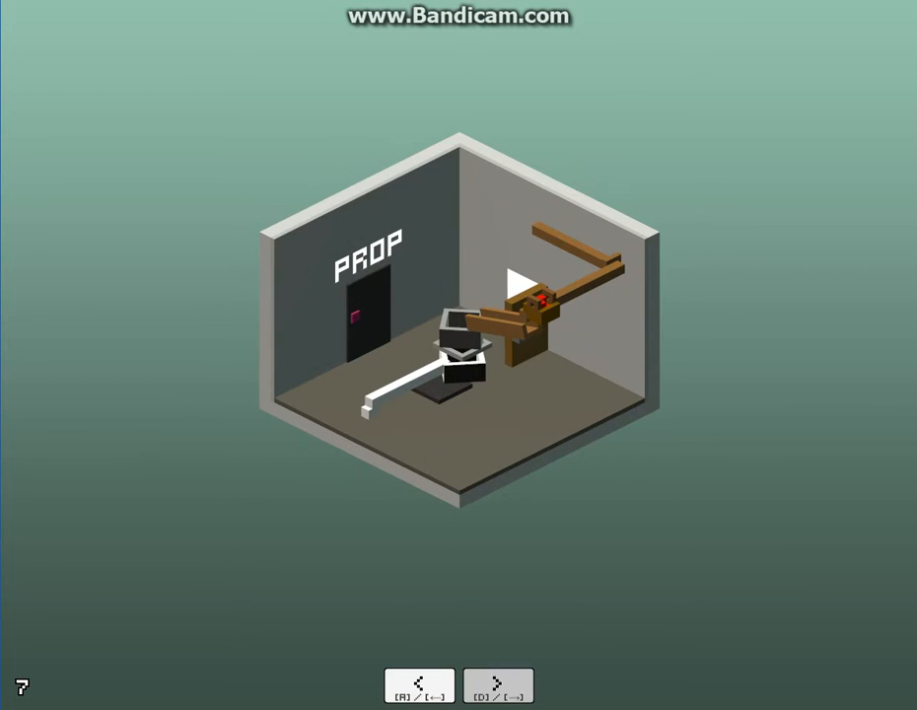
{"action": "left_click", "coordinate": [497, 684]}
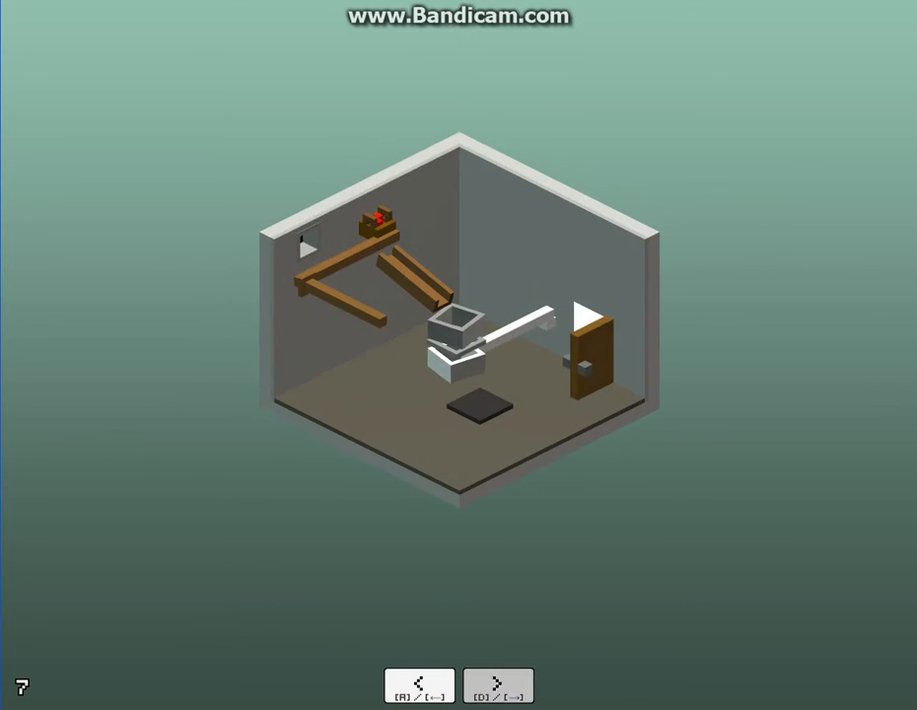
{"action": "left_click", "coordinate": [496, 684]}
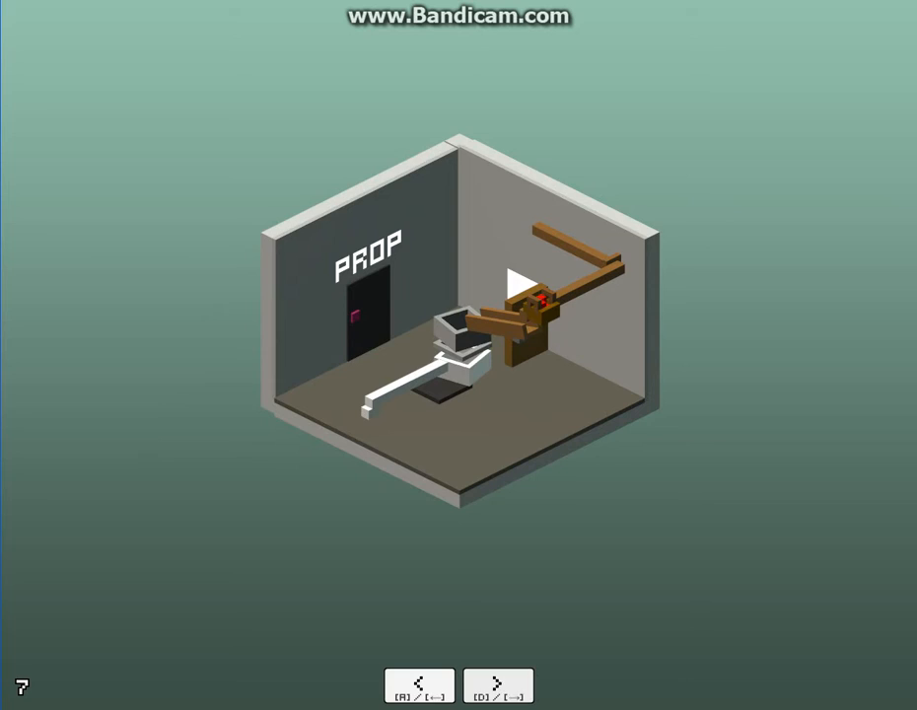
{"action": "left_click", "coordinate": [497, 684]}
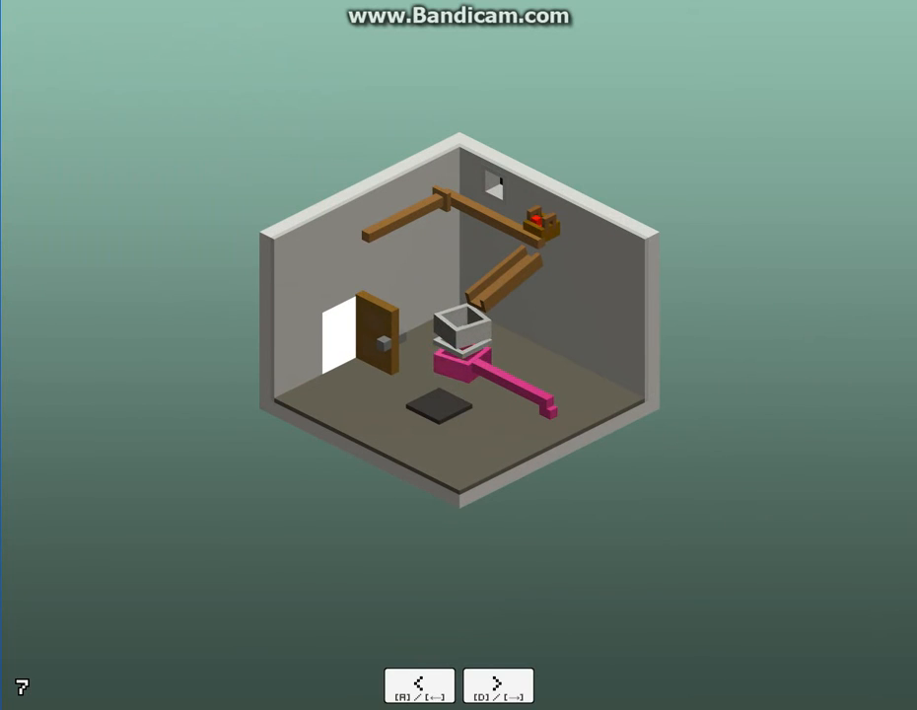
Turn room 7 to face the PROP wall and go forward into the 7.2 machine room
{"action": "left_click", "coordinate": [459, 335]}
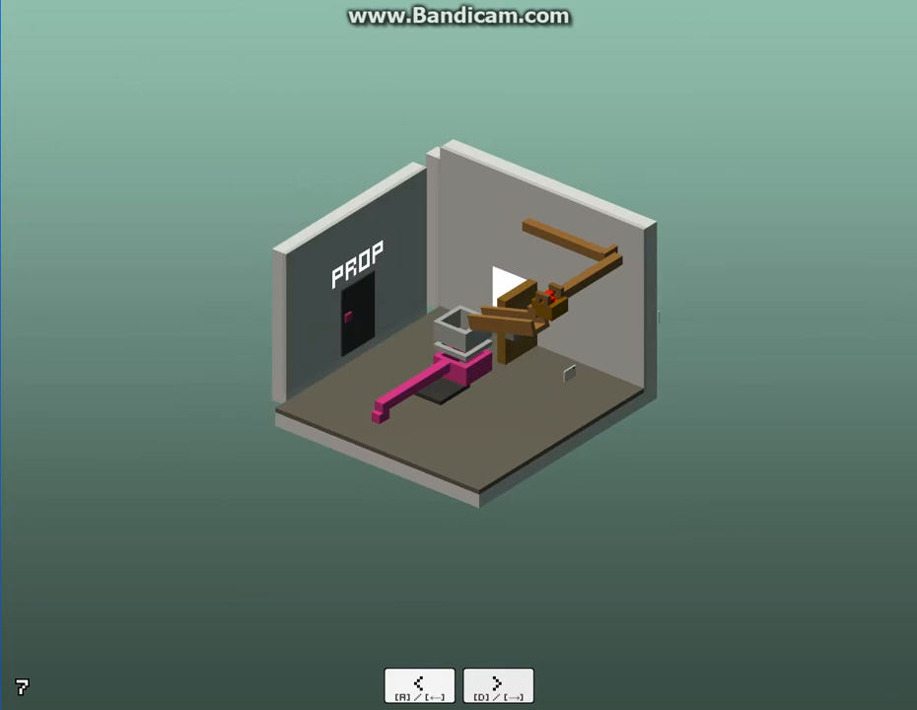
{"action": "left_click", "coordinate": [497, 685]}
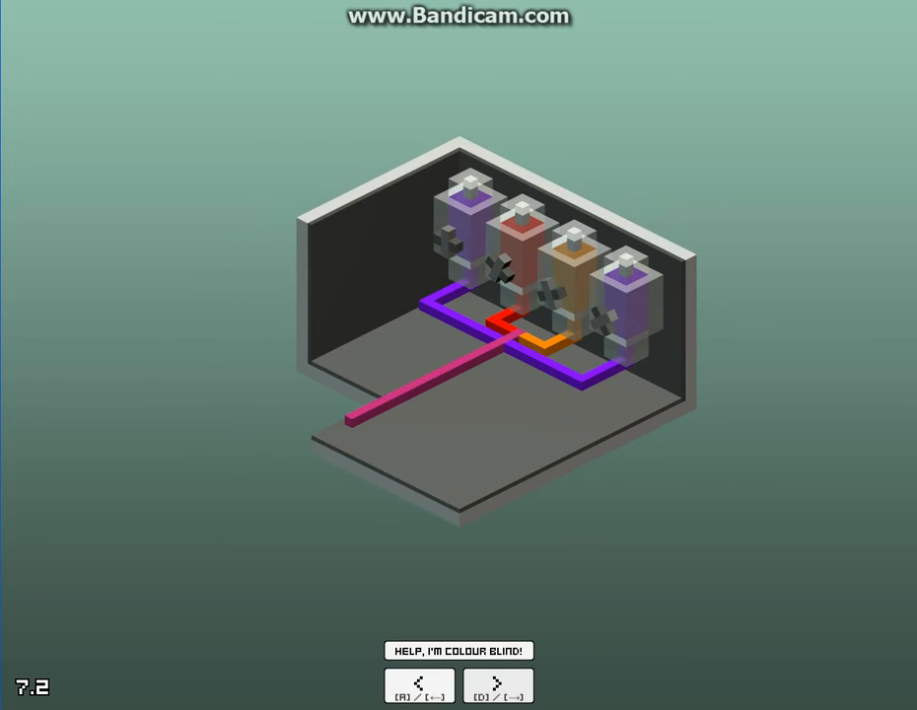
Go forward from the coloured 7.2 machine room into the next room with four tanks
{"action": "left_click", "coordinate": [496, 684]}
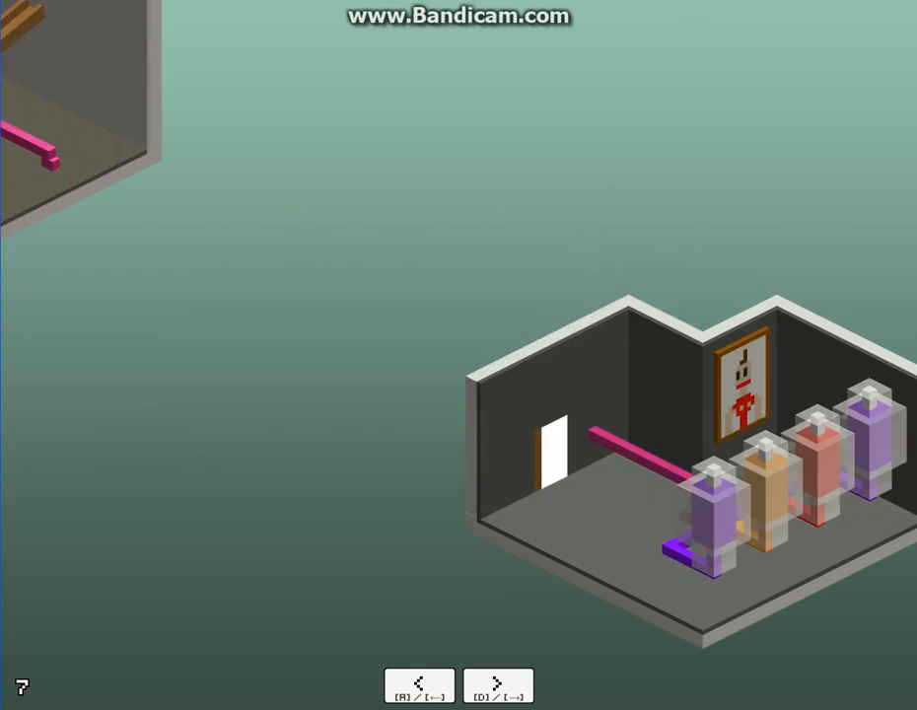